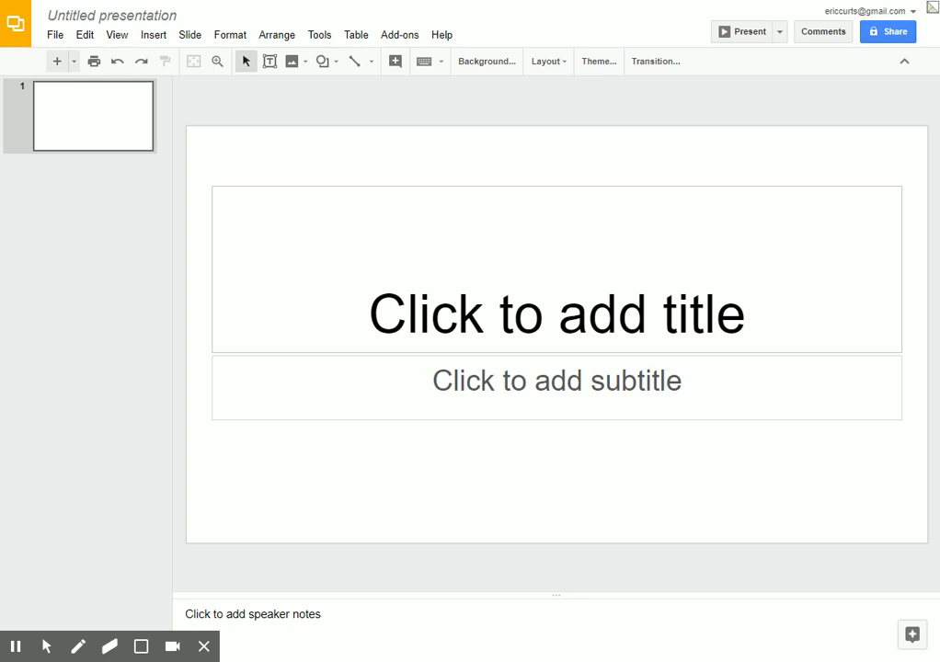
mouse_move(791, 127)
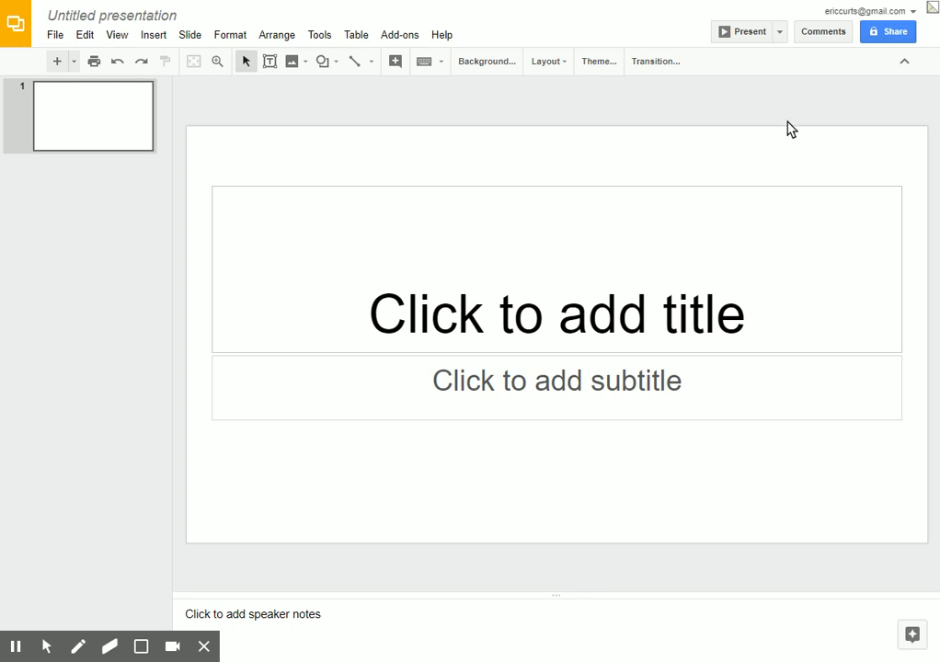
mouse_move(483, 221)
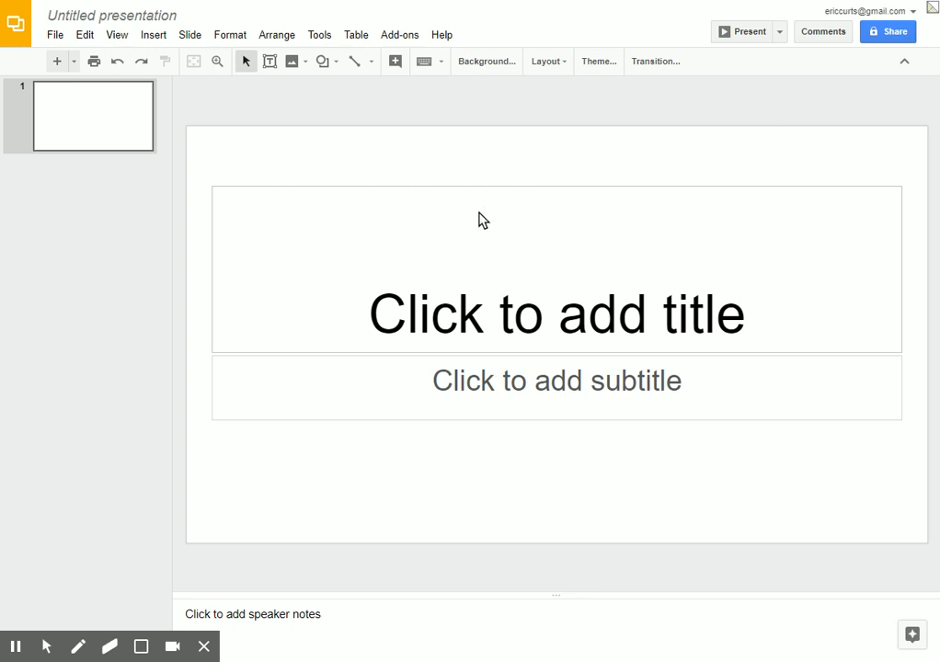
mouse_move(563, 261)
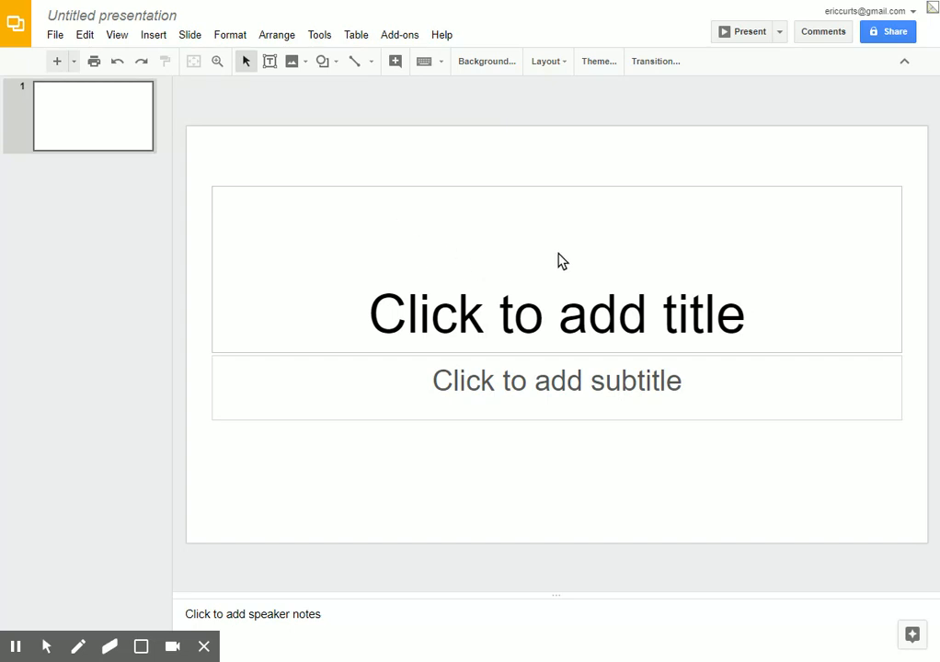
mouse_move(689, 268)
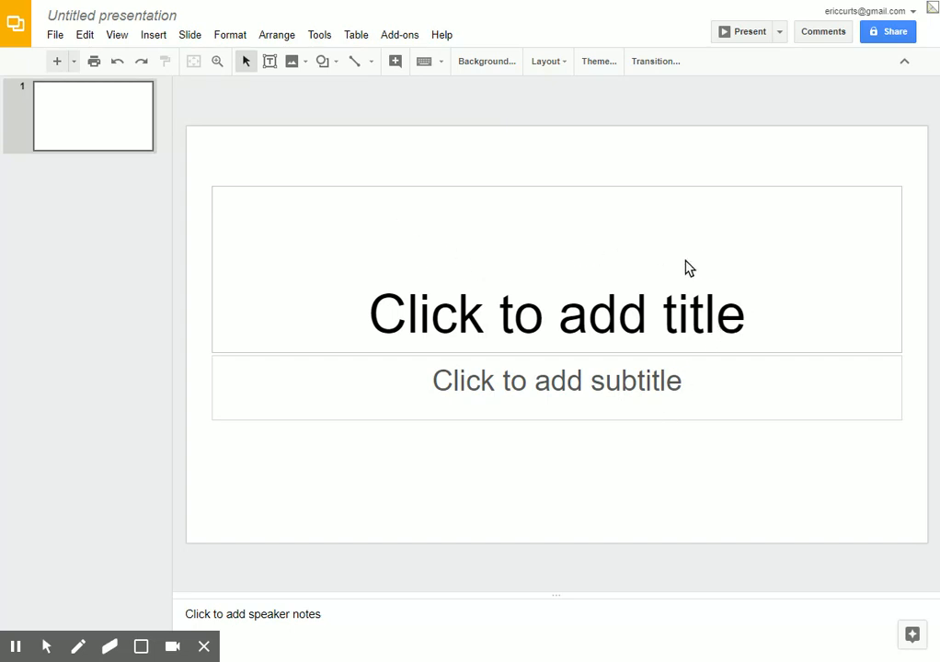
mouse_move(552, 195)
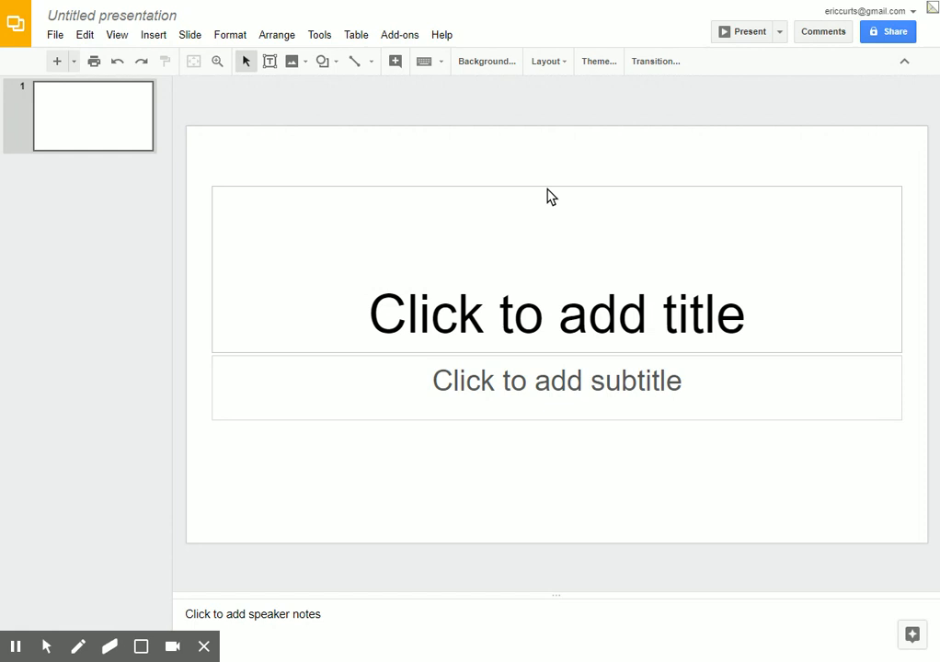
mouse_move(516, 171)
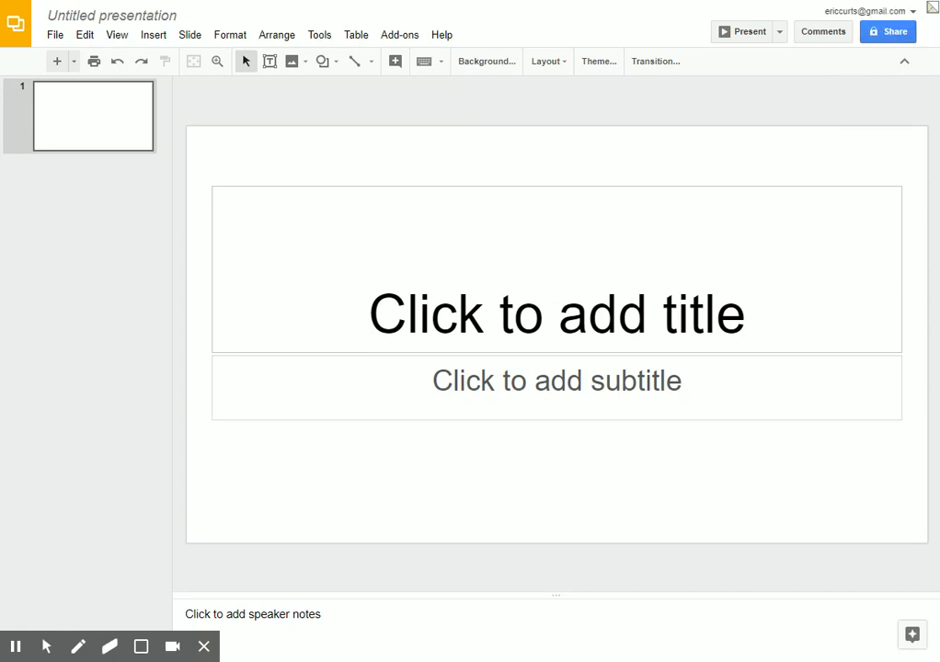
mouse_move(826, 88)
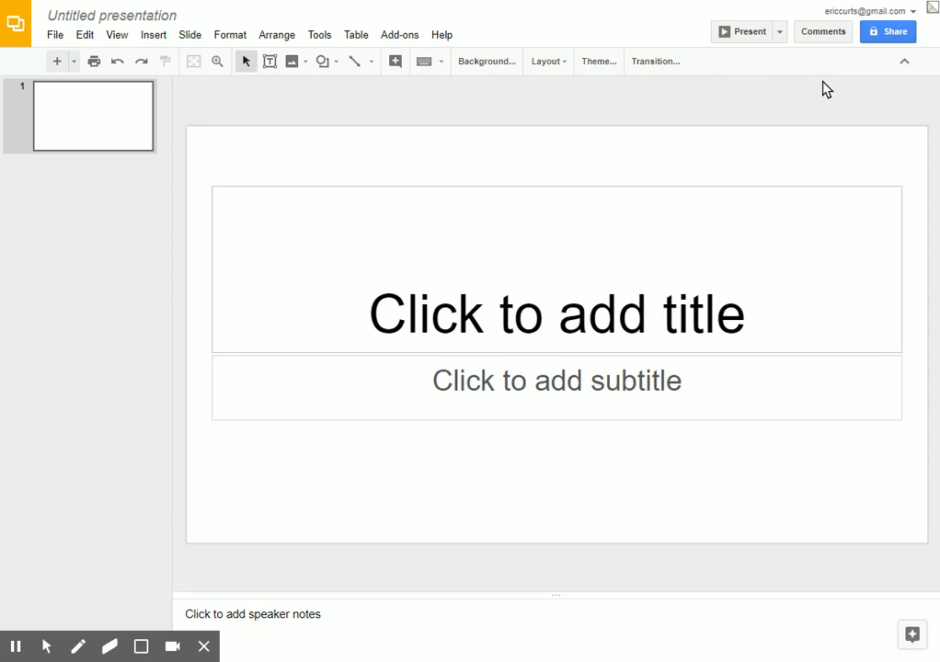
mouse_move(930, 11)
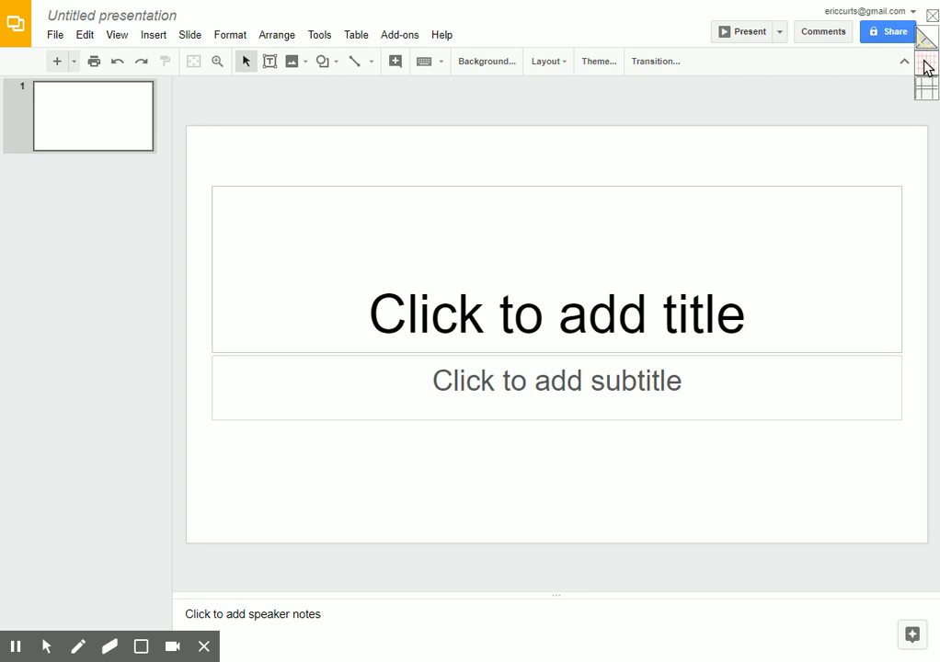
mouse_move(927, 44)
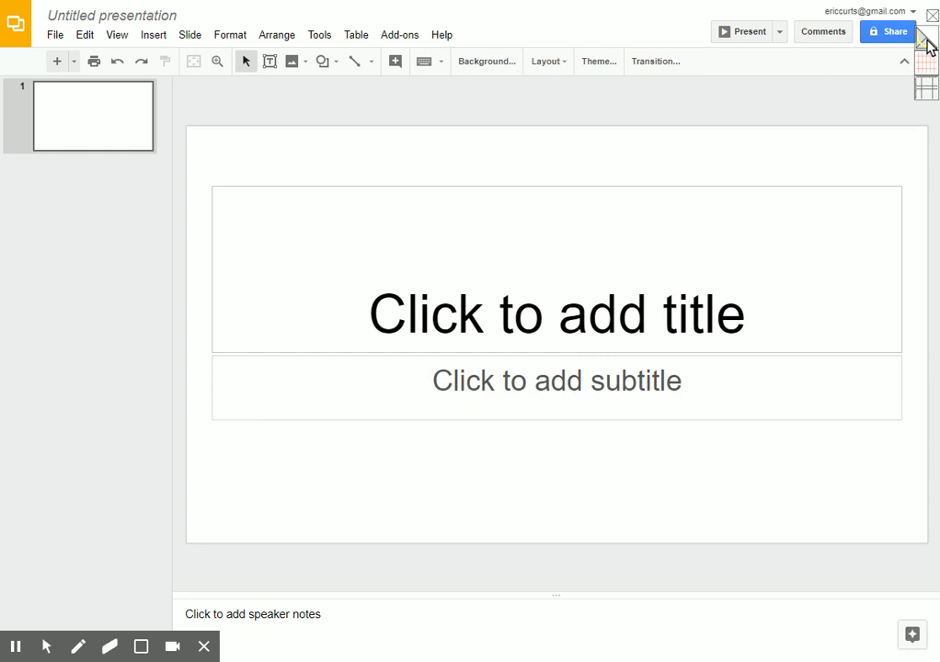
mouse_move(929, 70)
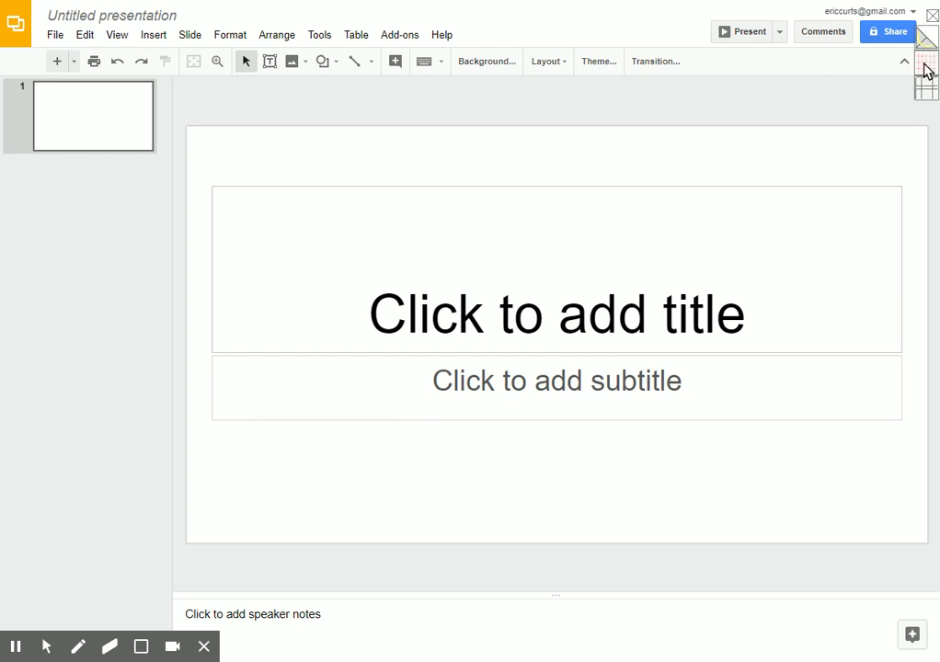
mouse_move(926, 64)
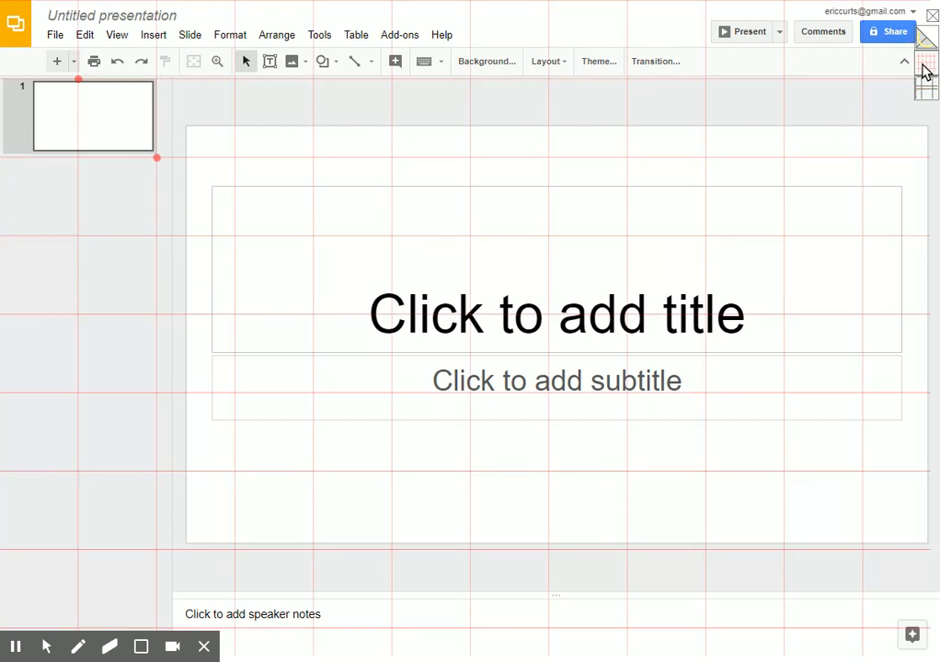
mouse_move(440, 265)
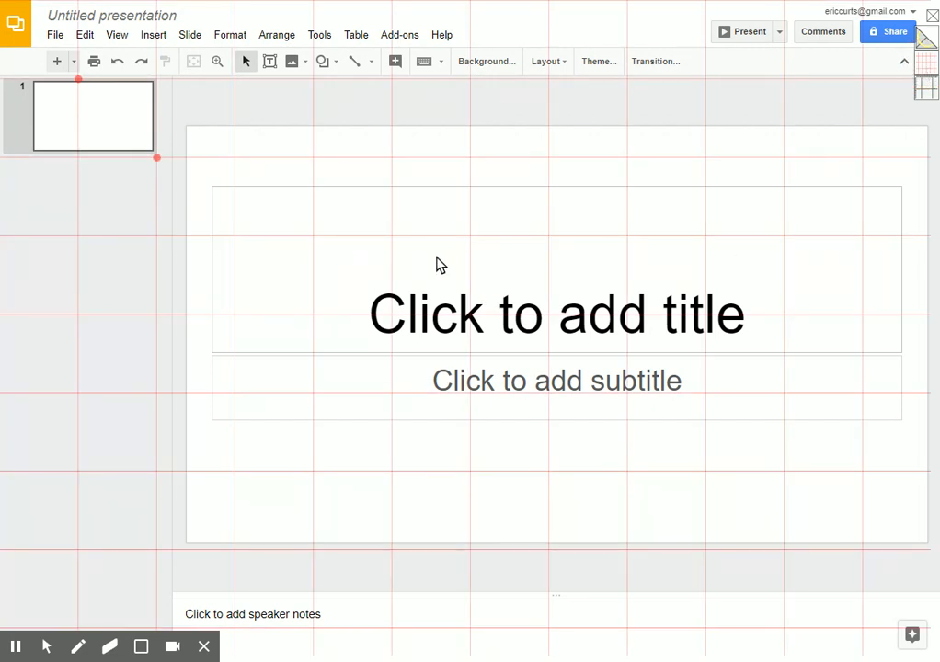
mouse_move(552, 302)
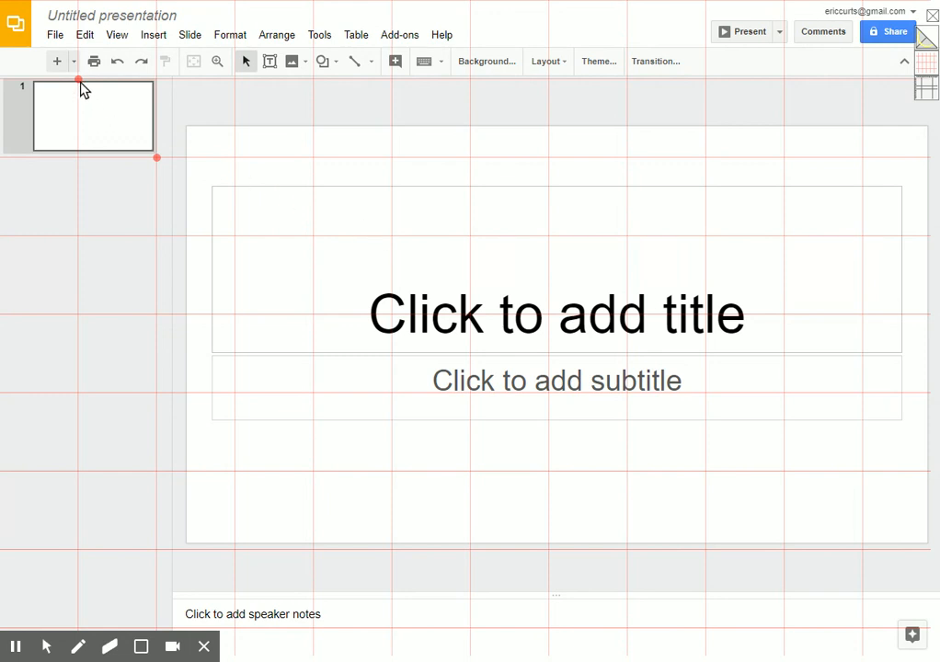
mouse_move(151, 156)
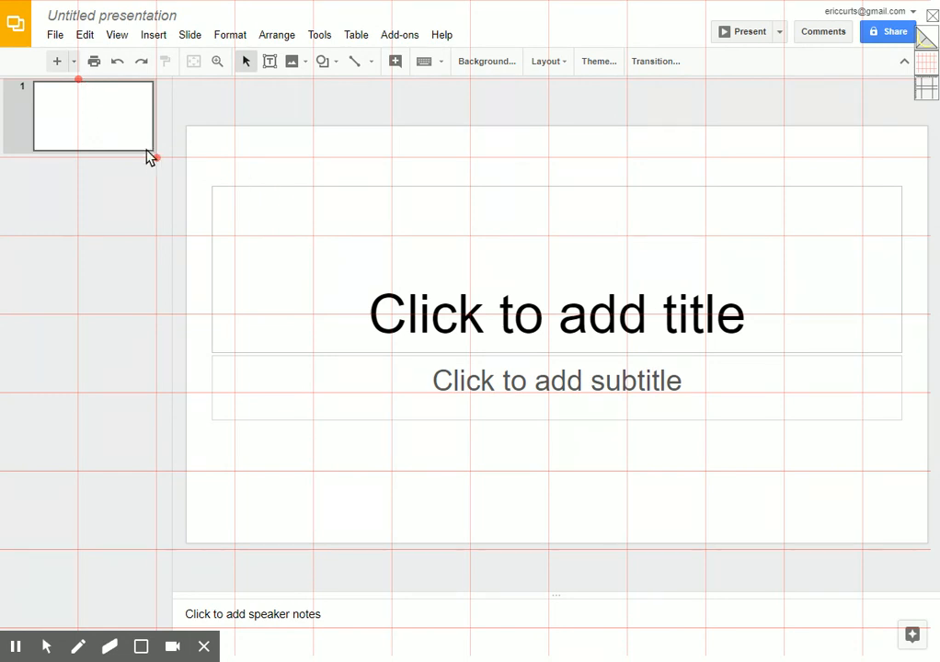
mouse_move(81, 88)
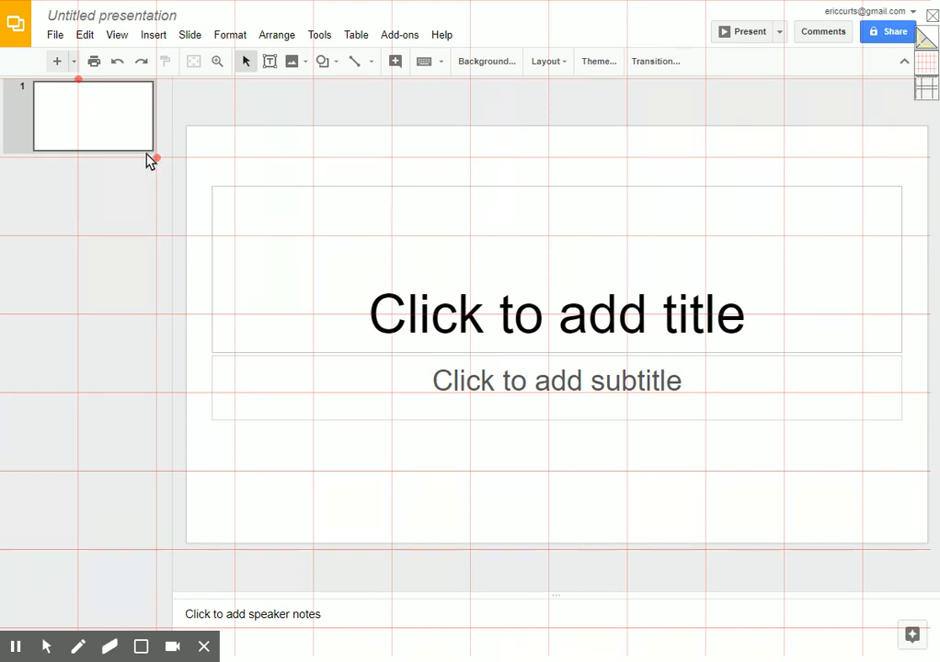
mouse_move(92, 87)
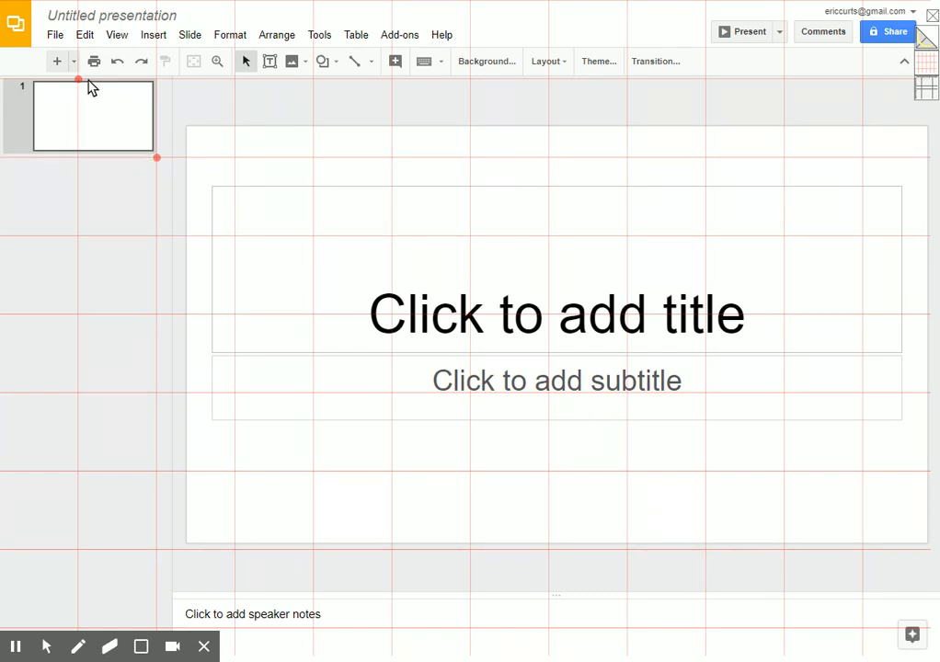
mouse_move(464, 221)
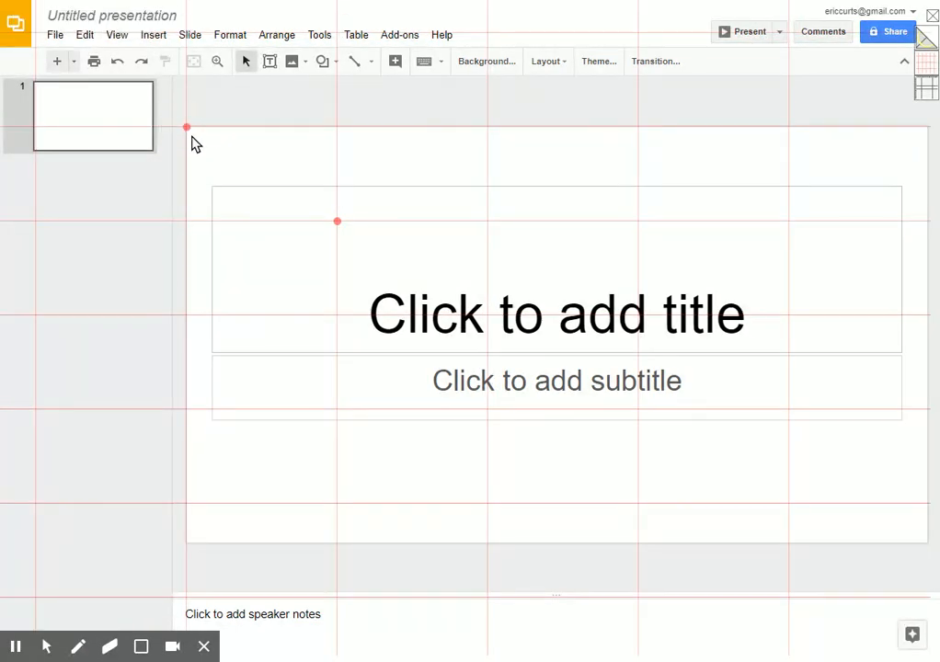
mouse_move(187, 133)
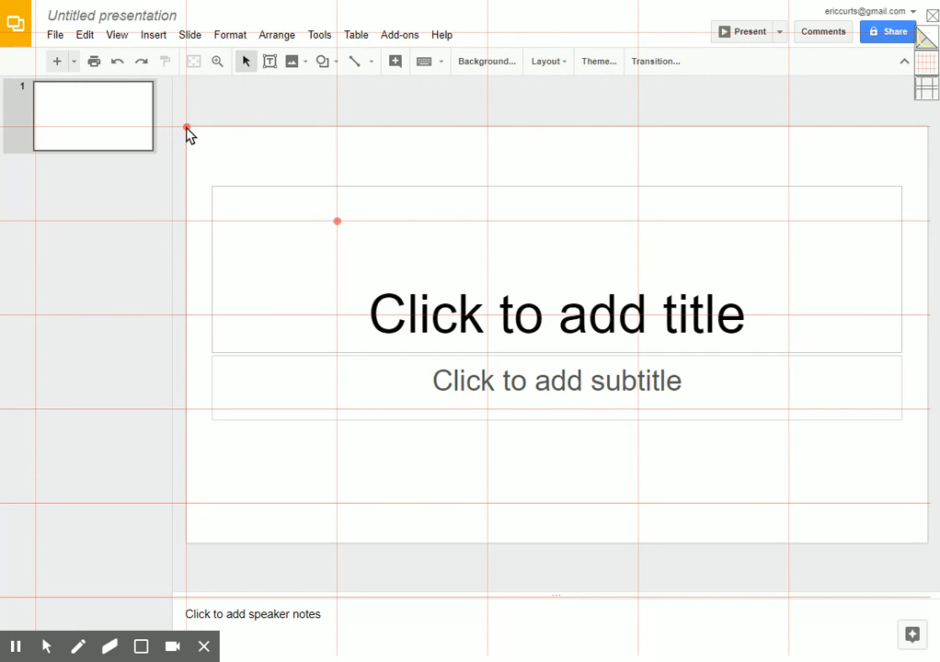
mouse_move(338, 228)
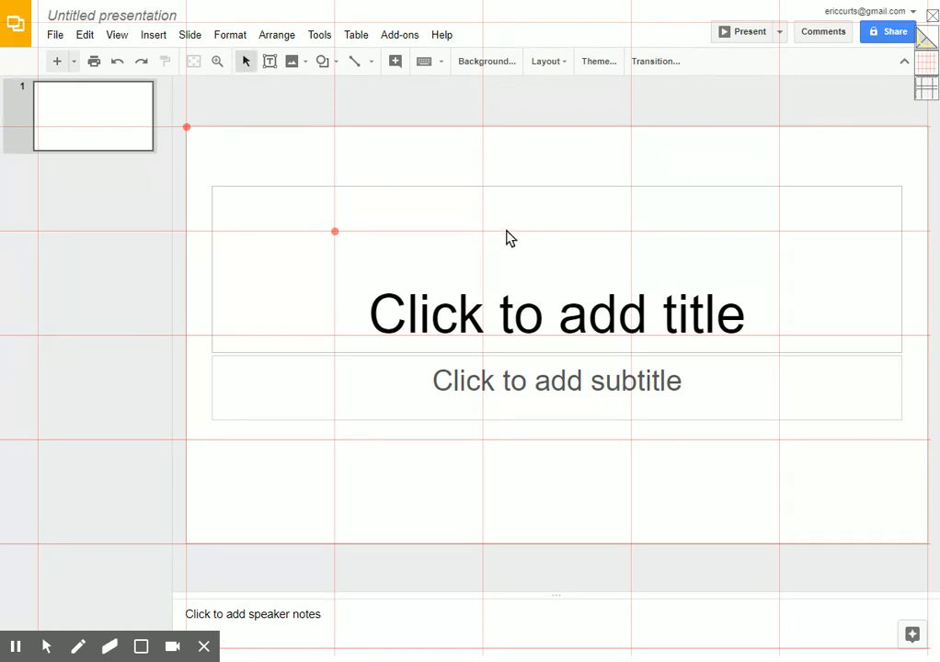
Draw a rounded rectangle spanning one red grid cell above the title placeholder
click(153, 33)
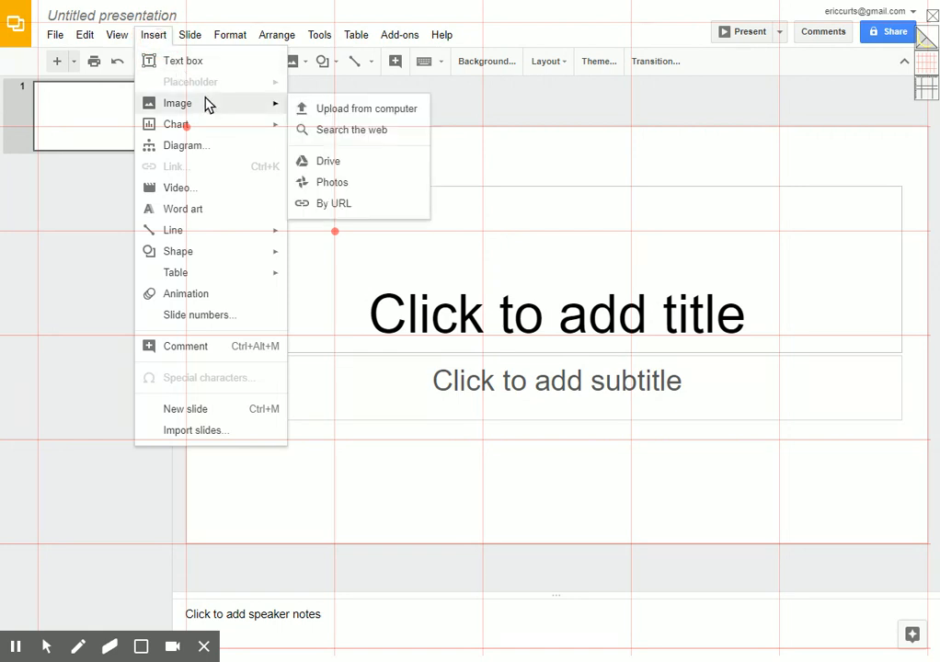
mouse_move(153, 103)
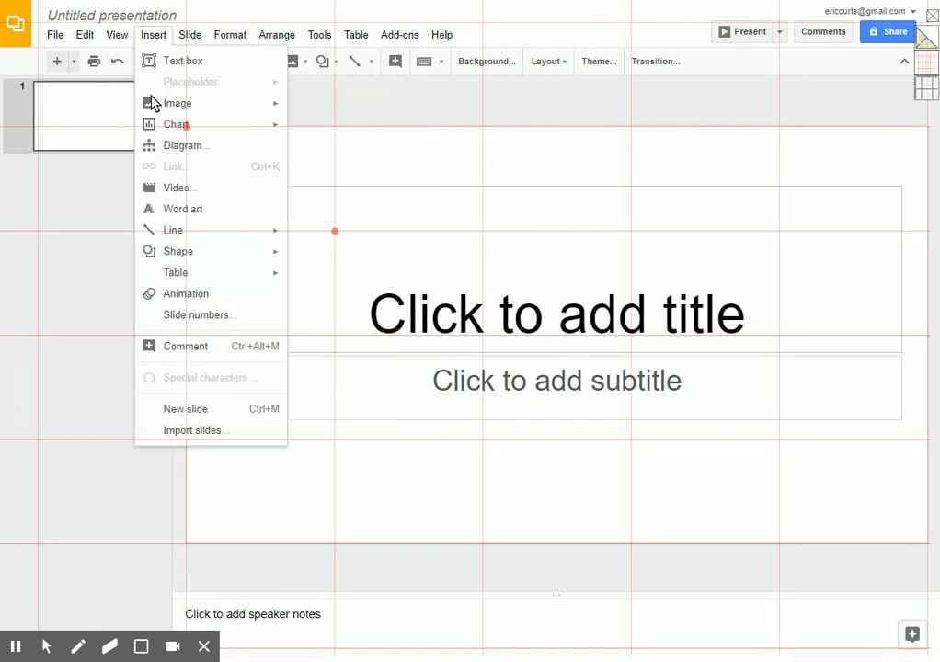
mouse_move(209, 250)
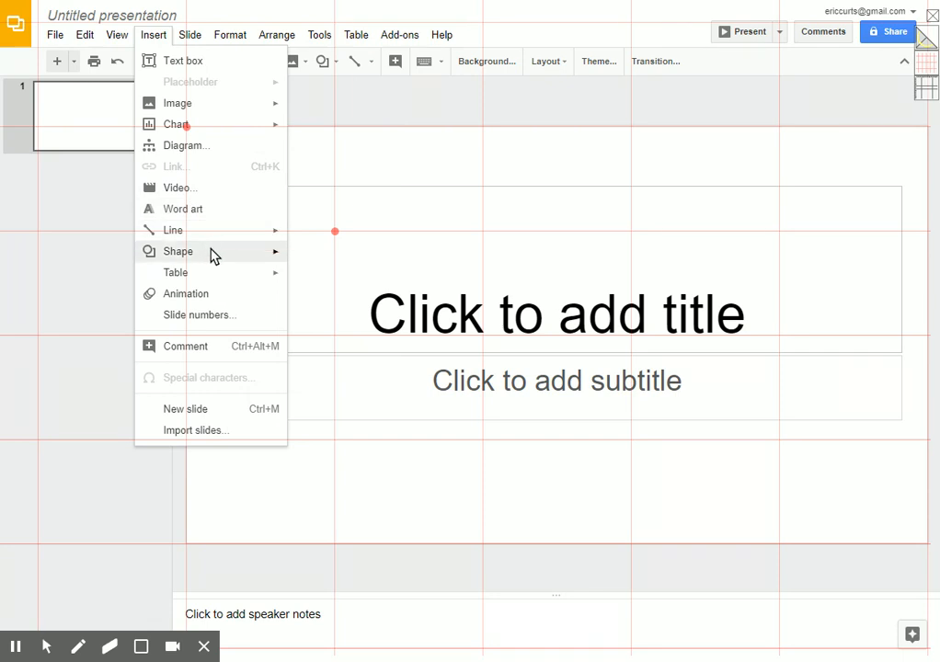
click(179, 250)
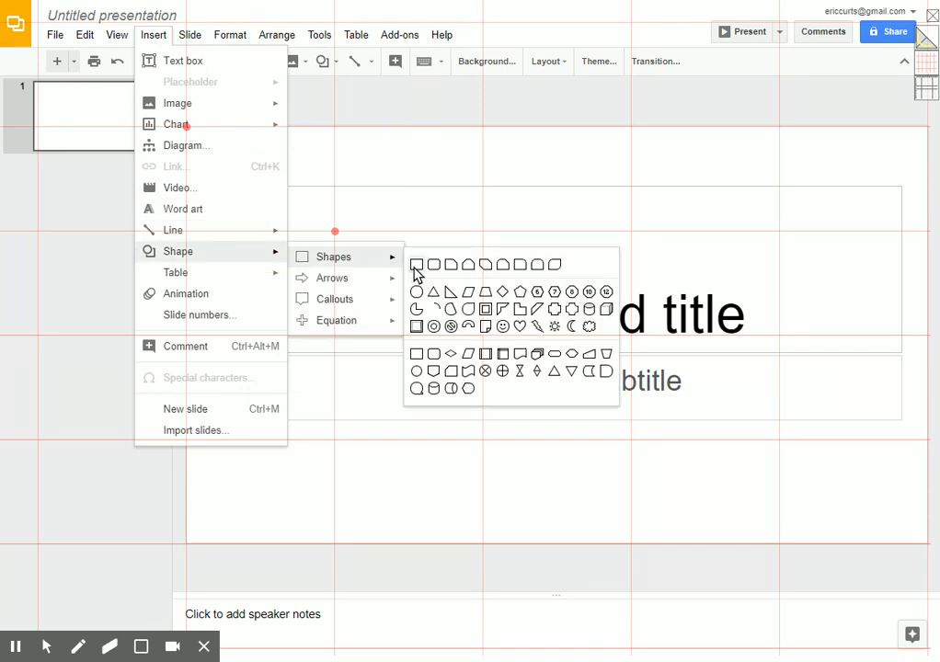
mouse_move(434, 268)
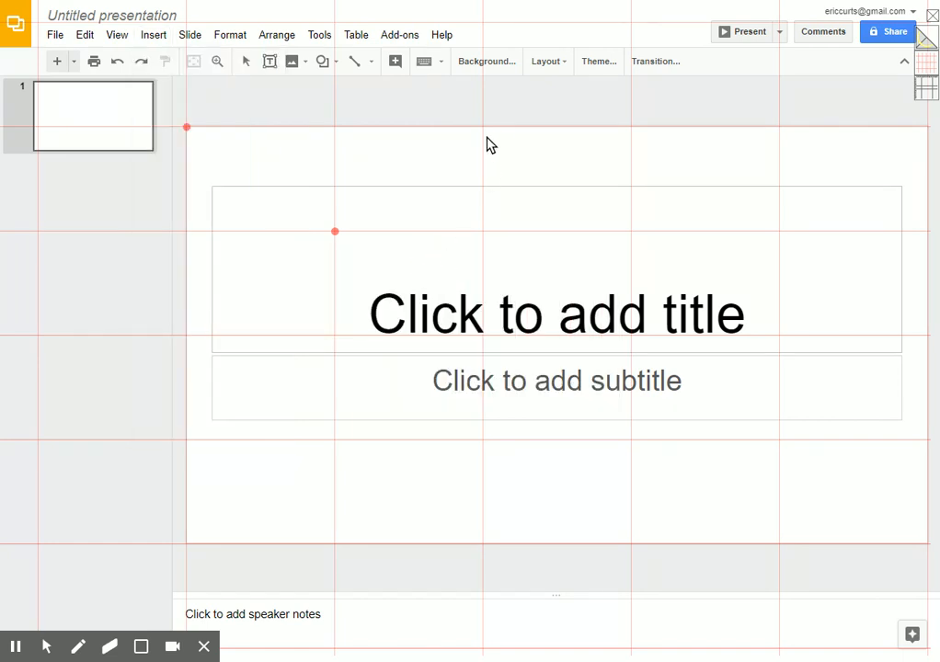
mouse_move(487, 136)
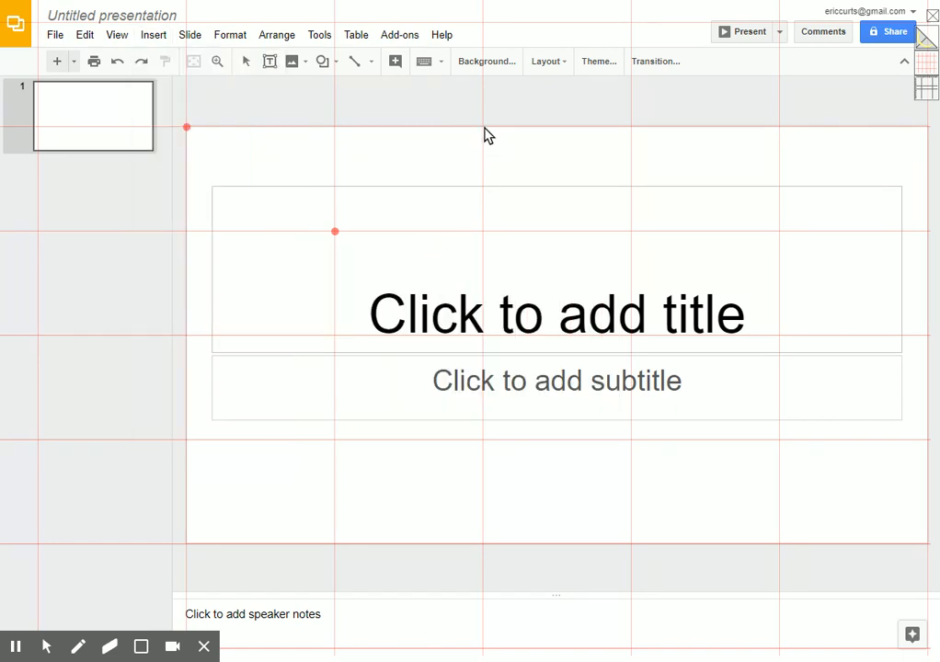
drag(486, 125, 631, 230)
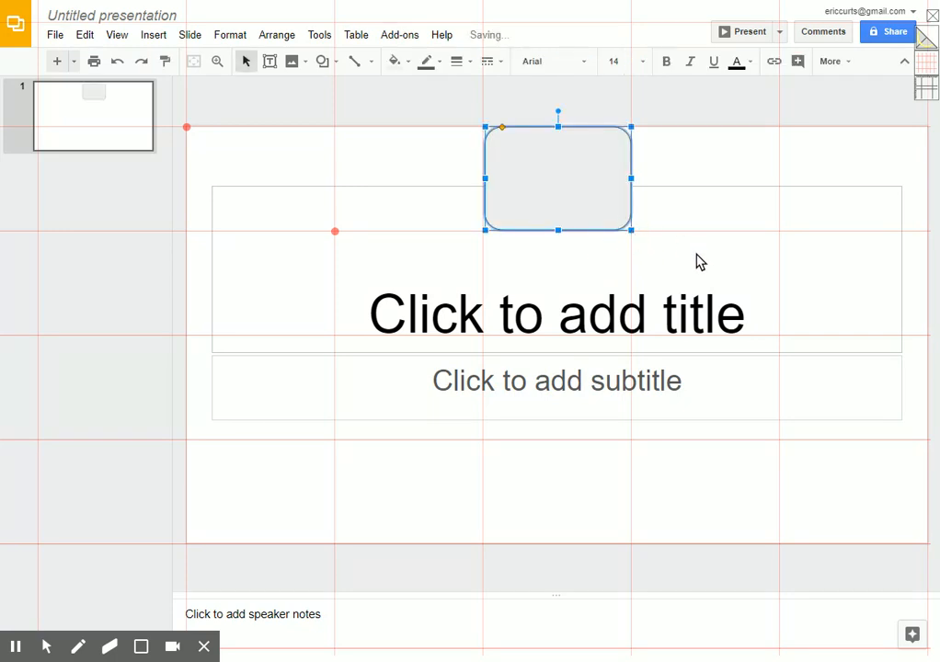
mouse_move(596, 230)
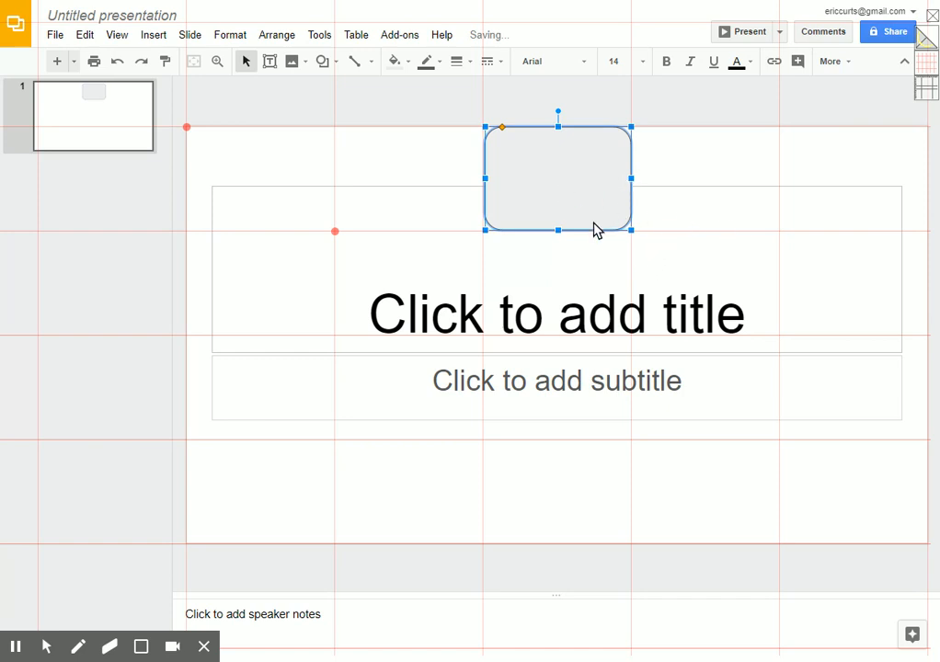
mouse_move(640, 180)
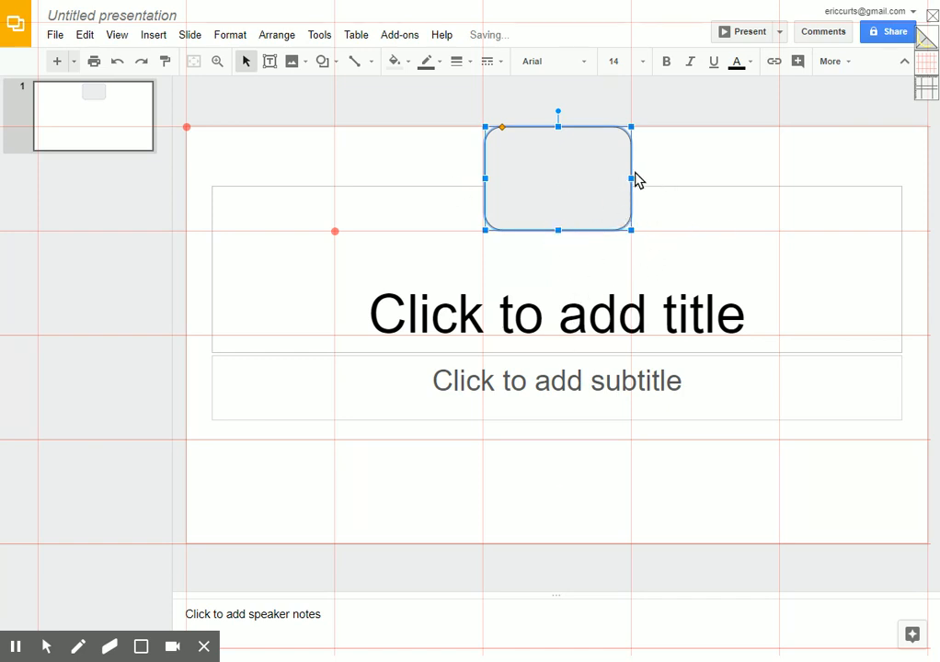
mouse_move(927, 73)
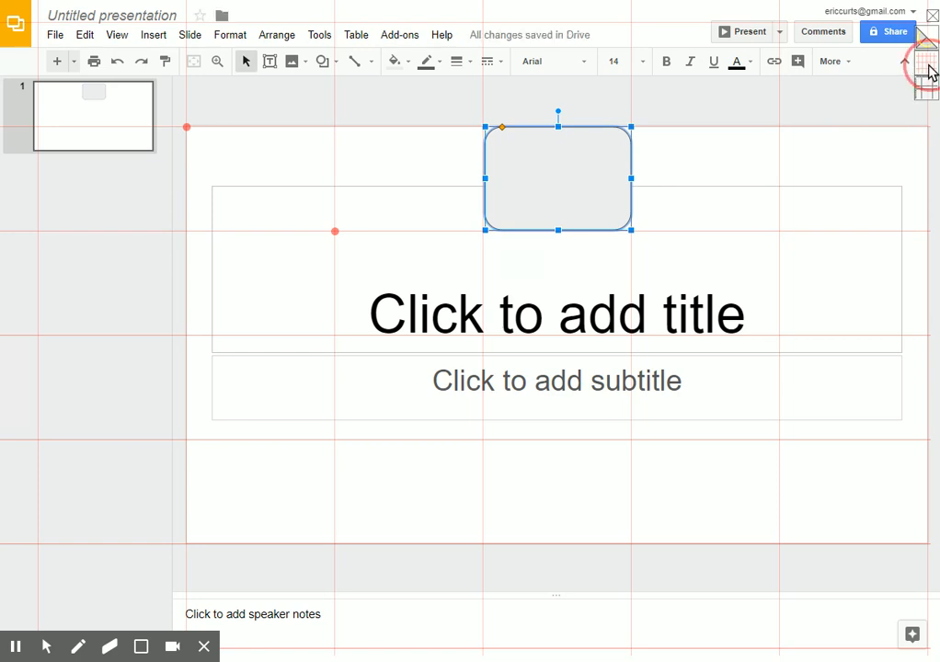
mouse_move(927, 72)
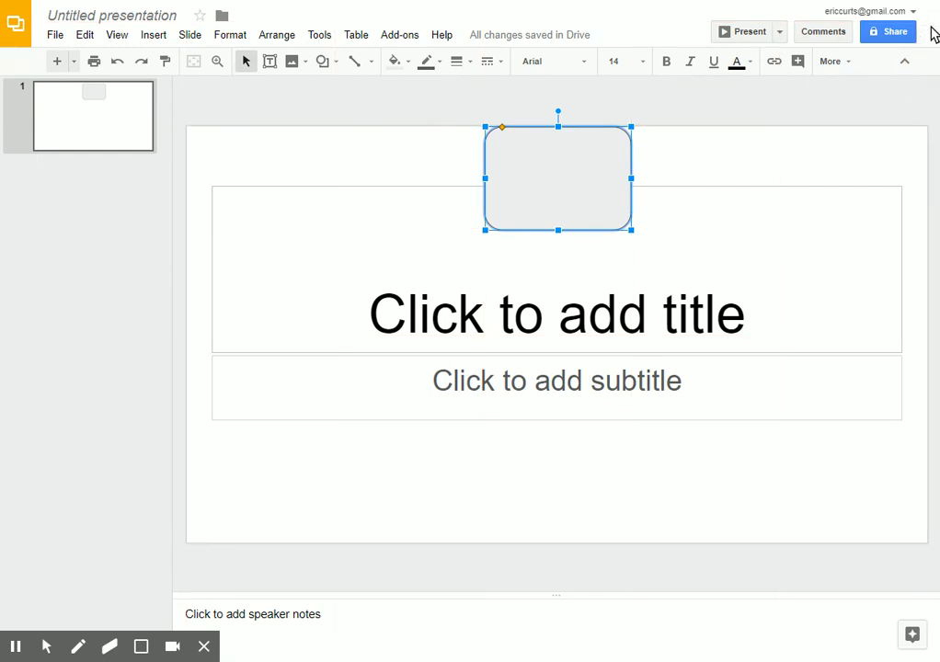
mouse_move(893, 99)
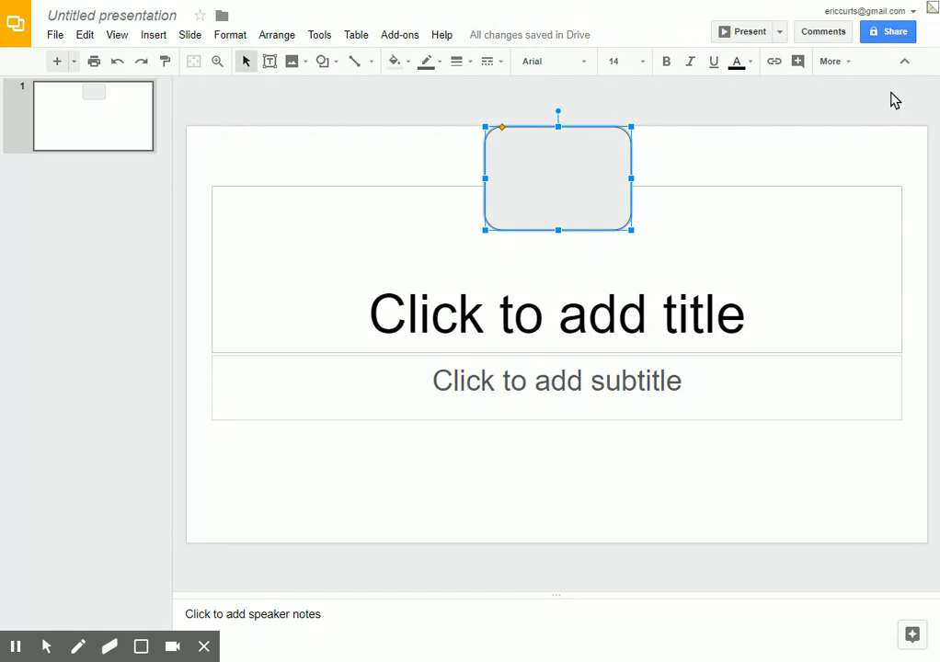
mouse_move(849, 100)
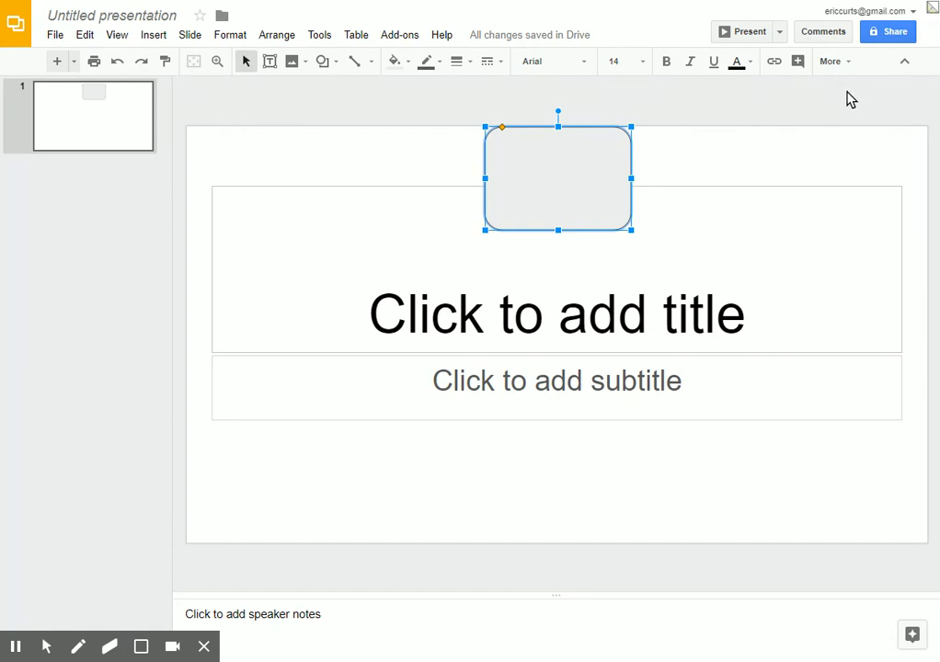
mouse_move(868, 99)
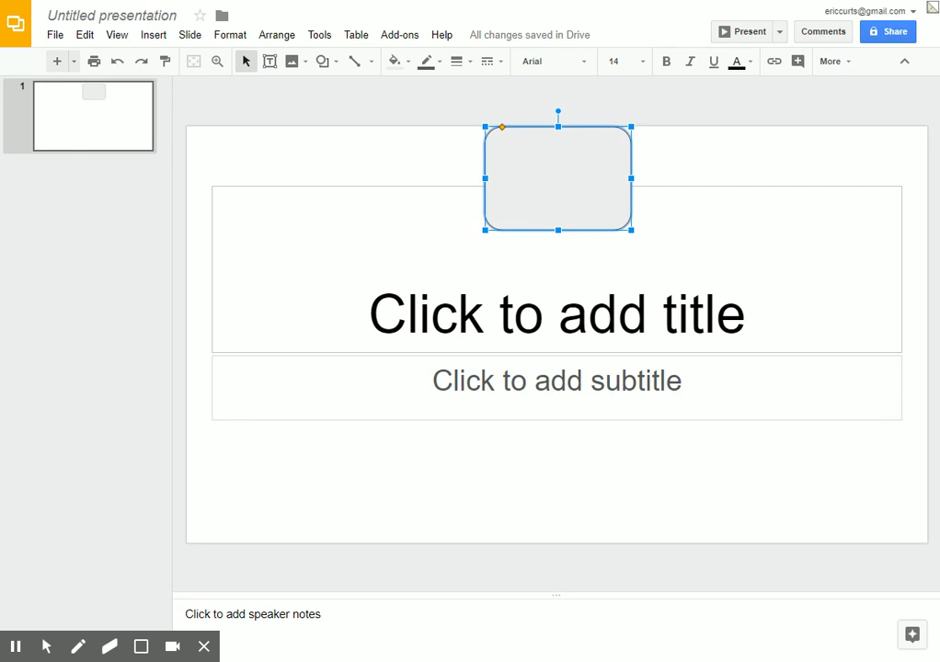
mouse_move(857, 109)
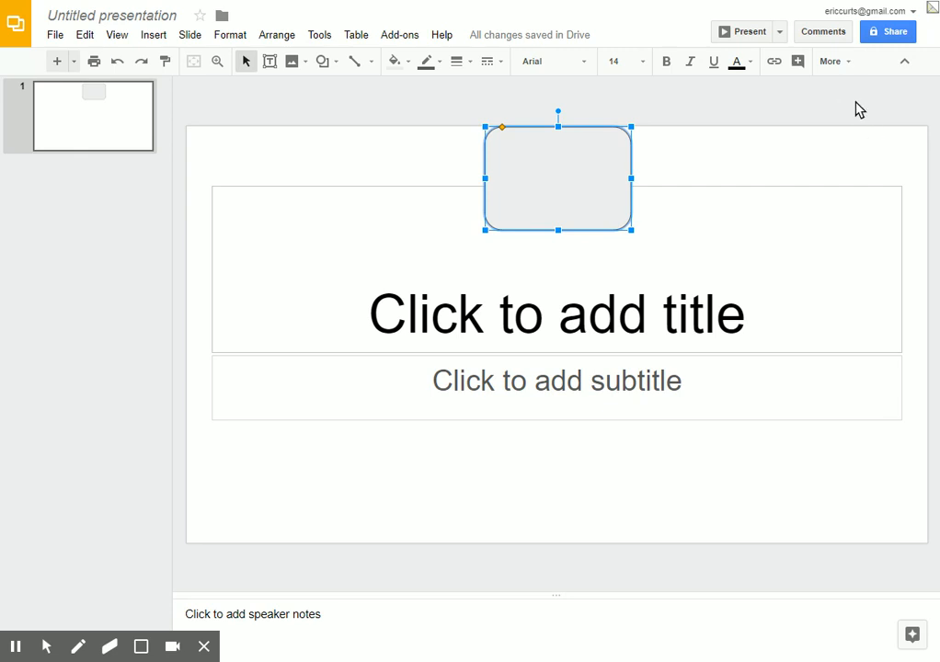
mouse_move(712, 203)
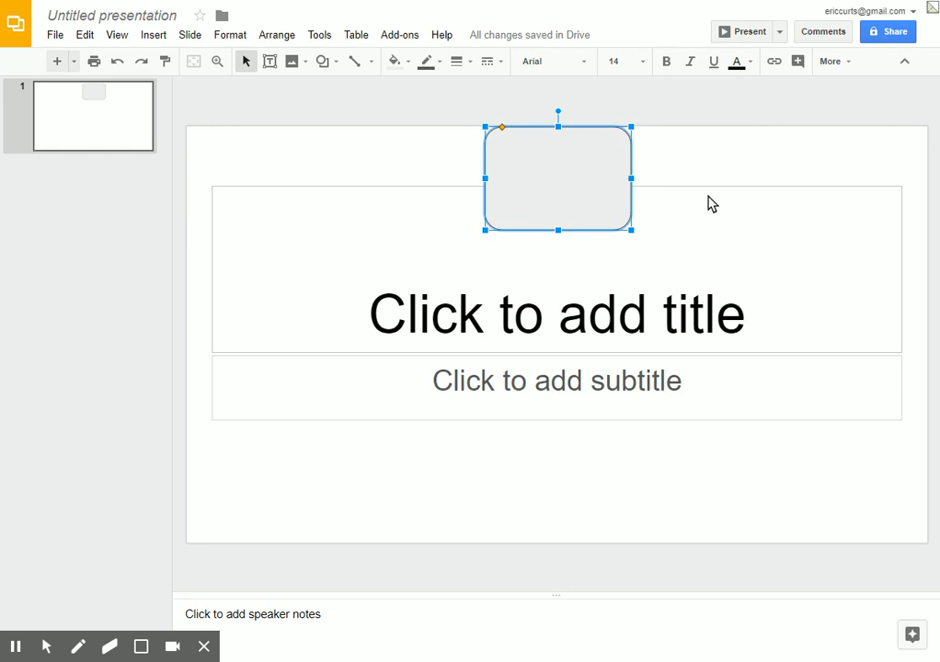
mouse_move(761, 150)
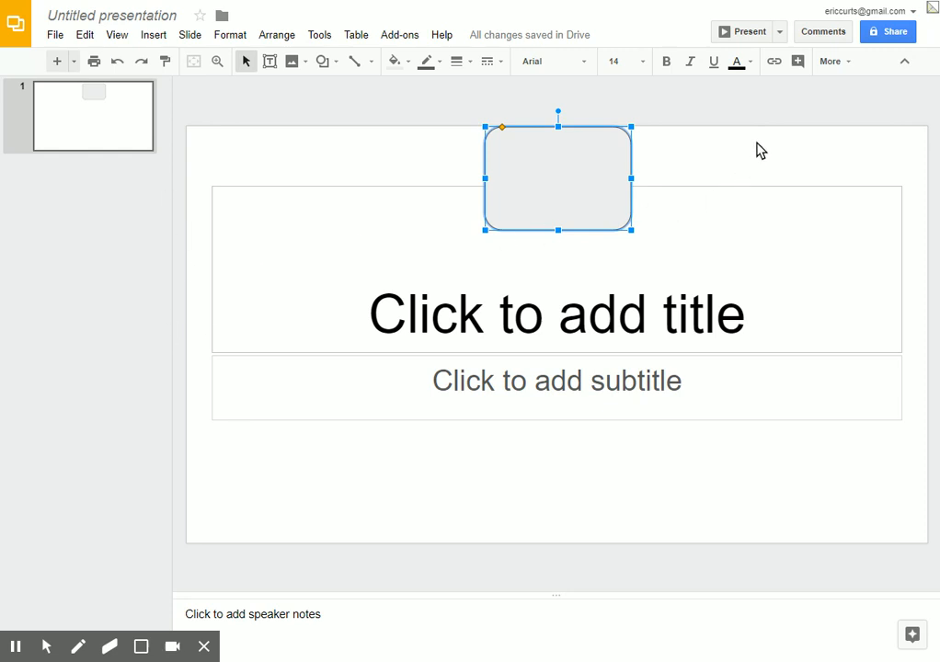
mouse_move(787, 129)
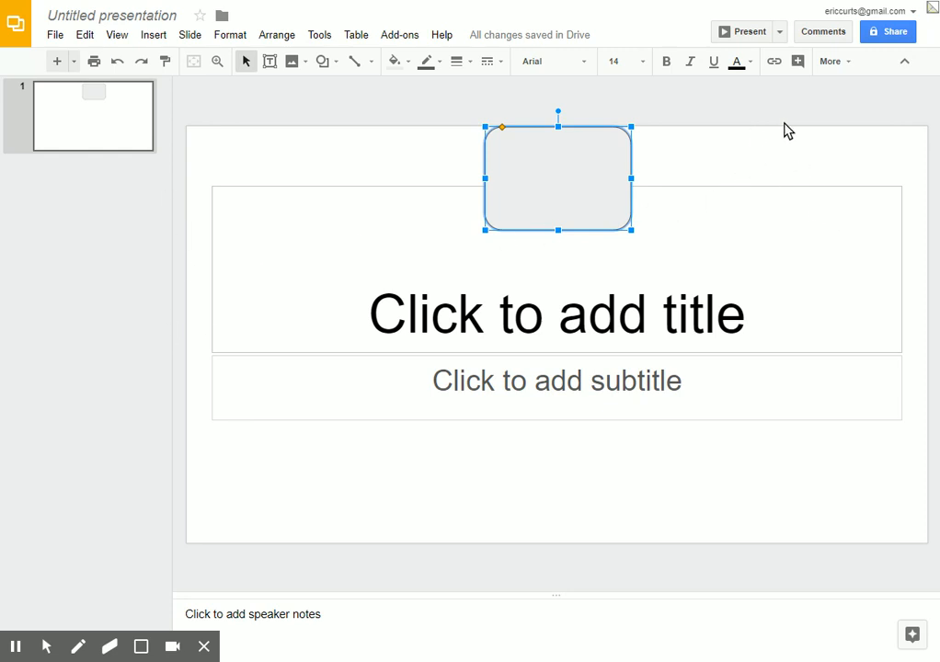
mouse_move(776, 191)
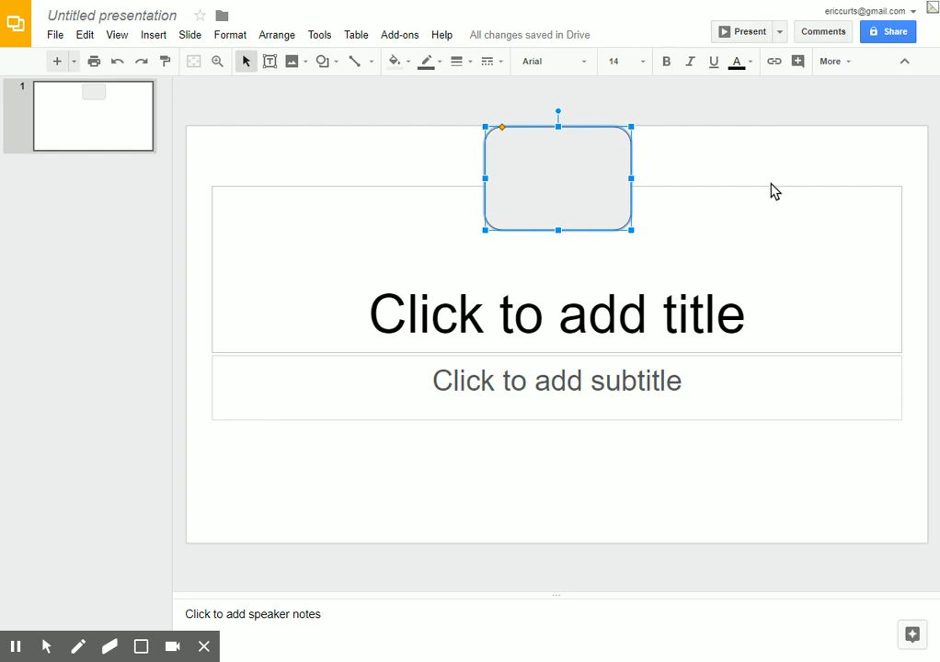